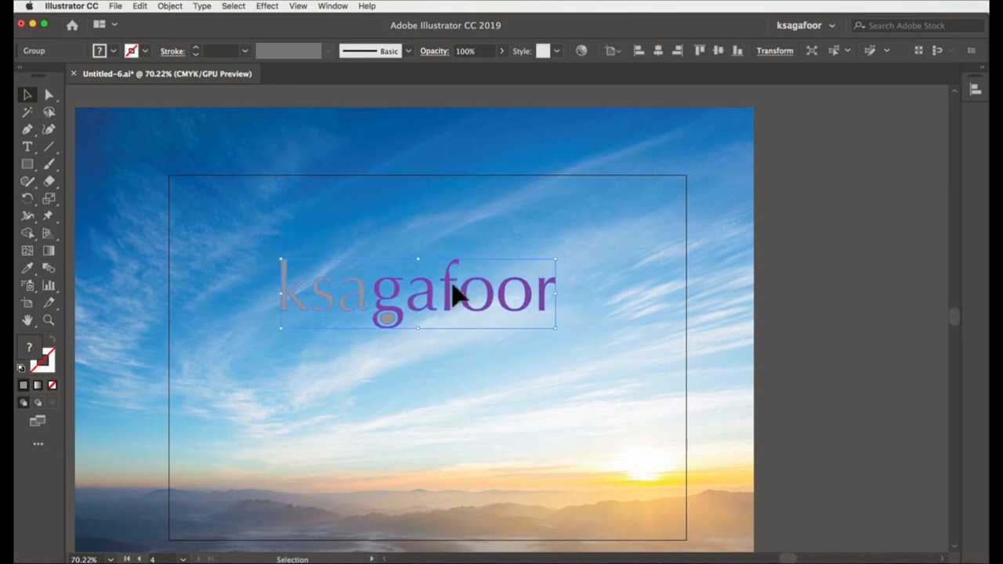
Step: Make the ksagafoor lettering a compound path via Object > Compound Path, then deselect
{"action": "left_click", "coordinate": [170, 6]}
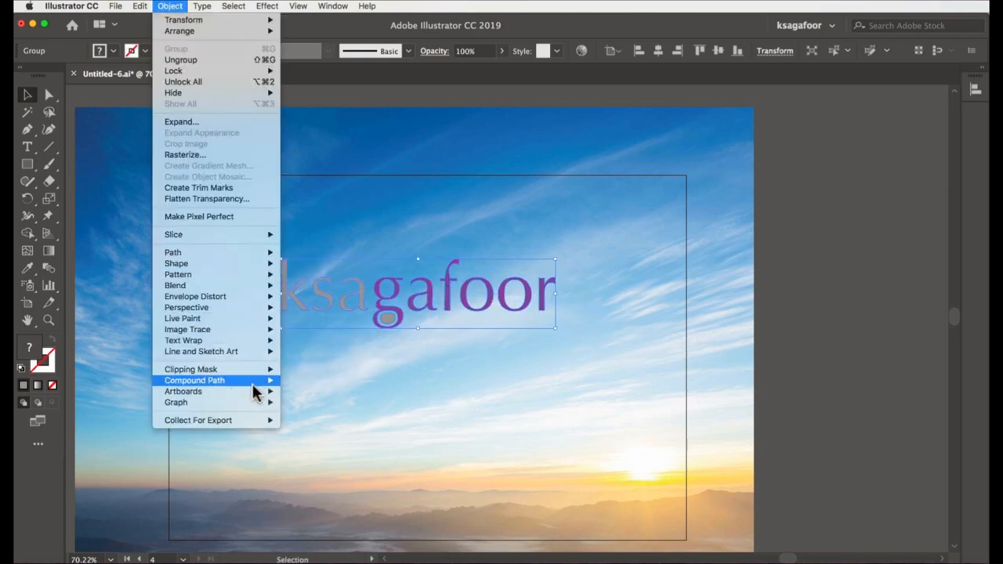
{"action": "left_click", "coordinate": [194, 381]}
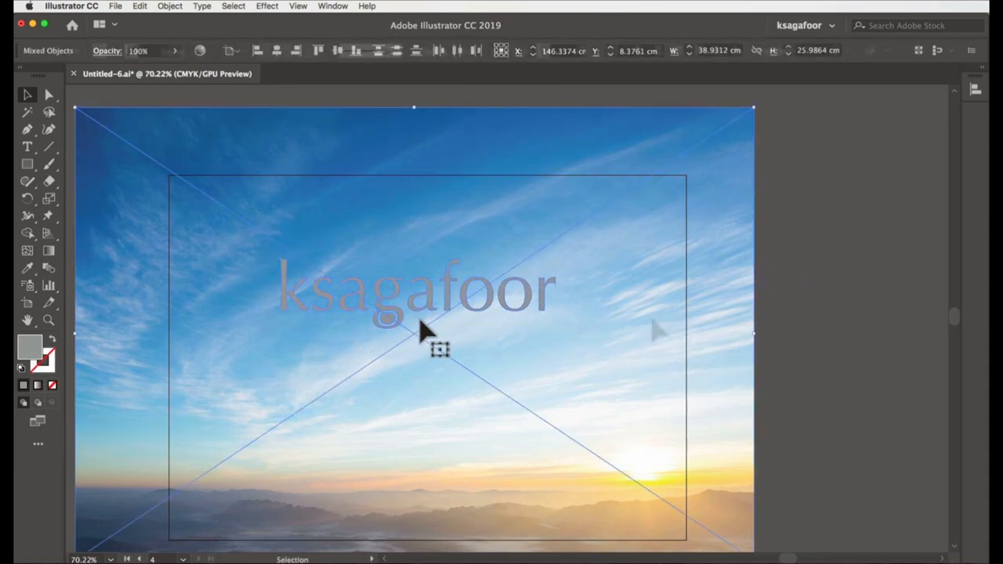
{"action": "left_click", "coordinate": [677, 389]}
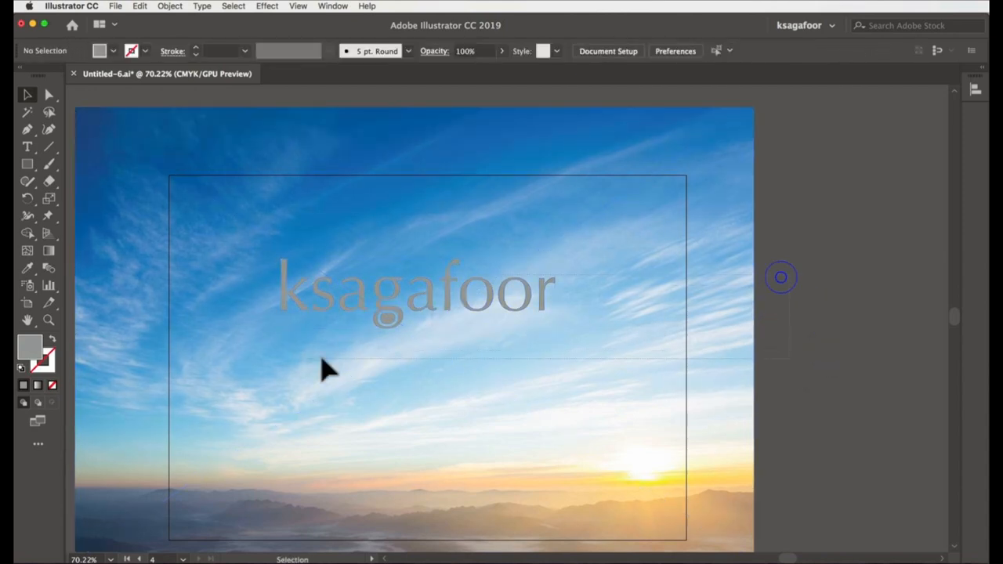
{"action": "mouse_move", "coordinate": [771, 317]}
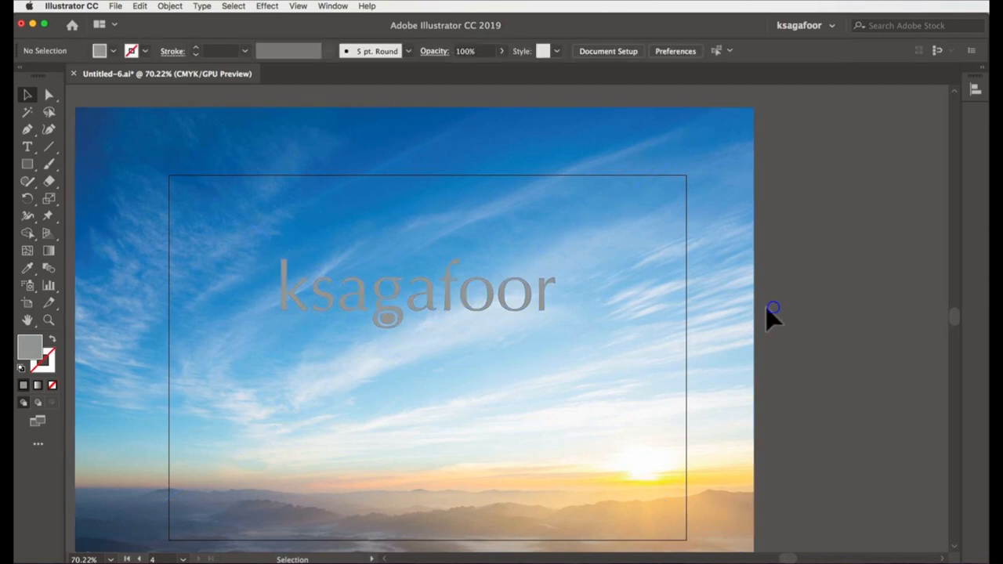
{"action": "mouse_move", "coordinate": [673, 390]}
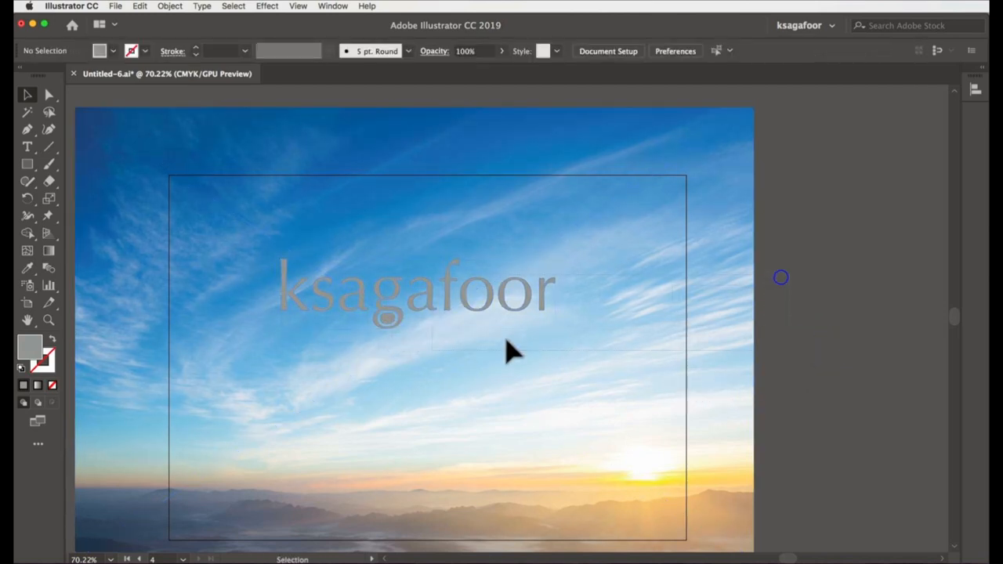
Step: Make a clipping mask so the sky photo shows only inside the ksagafoor letters
{"action": "right_click", "coordinate": [473, 306]}
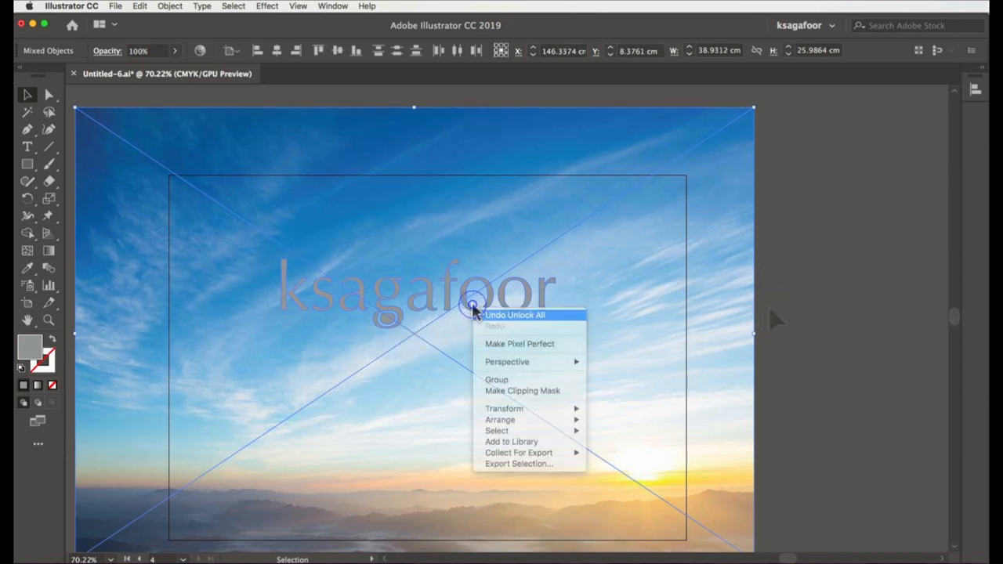
{"action": "left_click", "coordinate": [521, 390]}
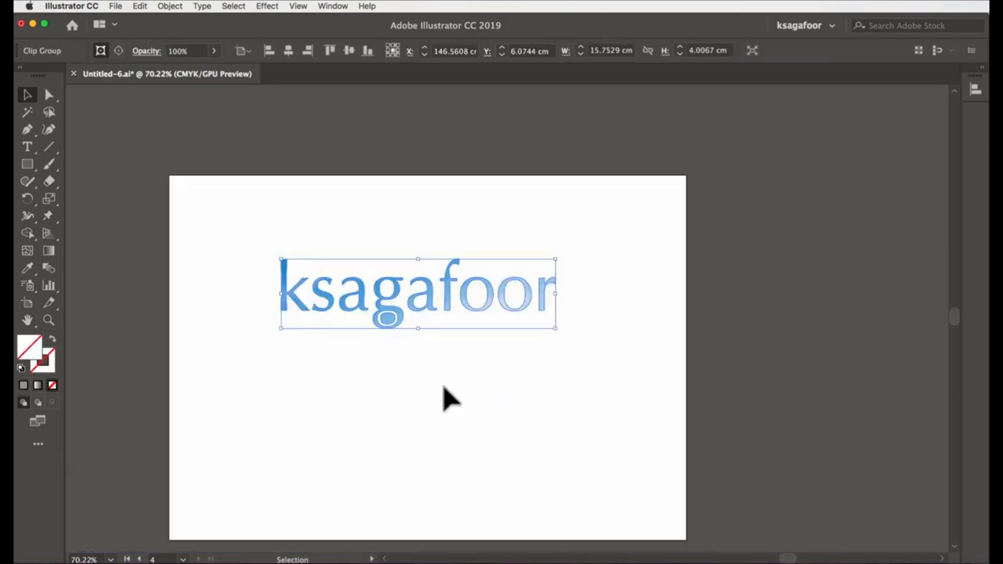
{"action": "left_click", "coordinate": [469, 305]}
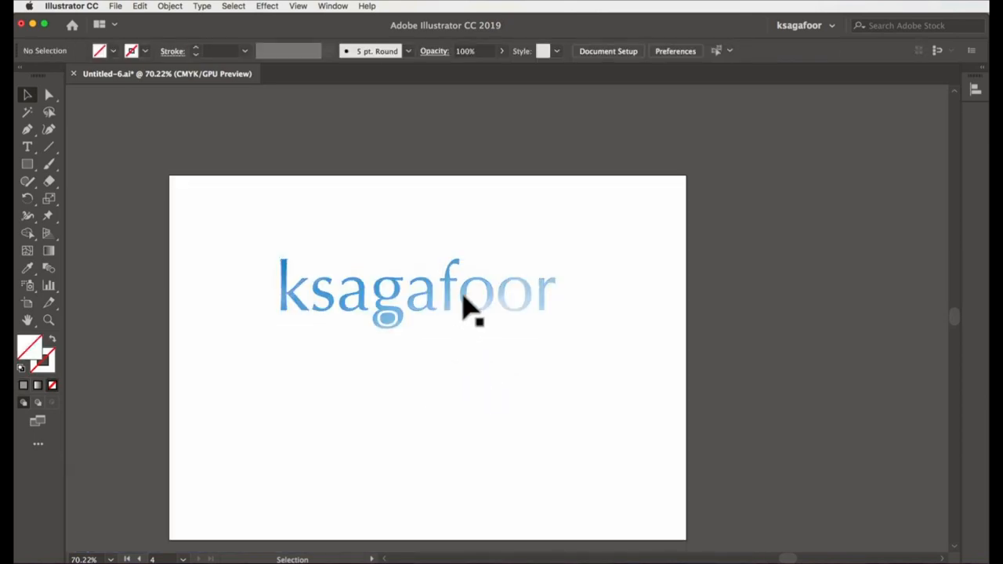
{"action": "left_click", "coordinate": [470, 305]}
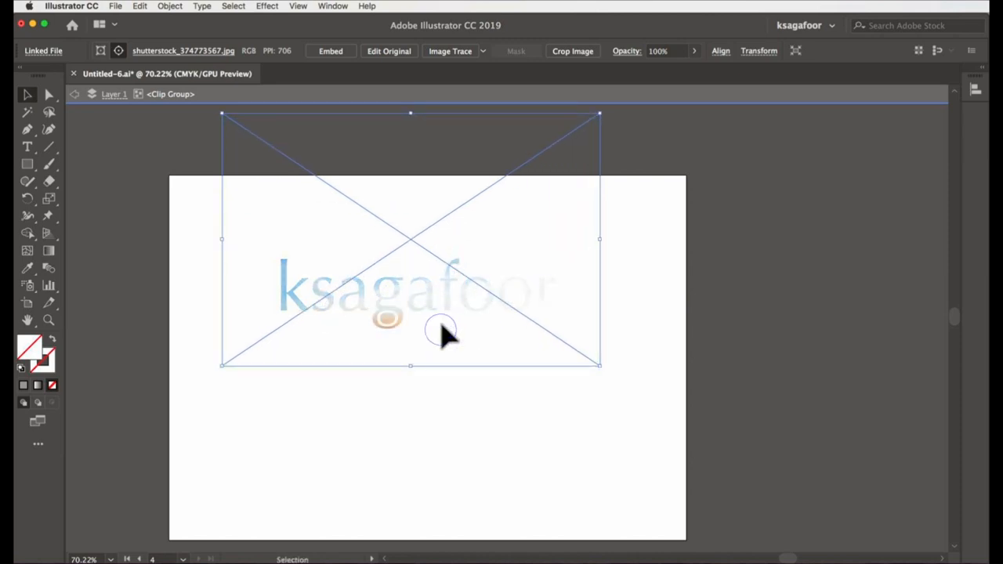
Step: Shrink and shift the sky photo within the letters so different colours show through
{"action": "left_click", "coordinate": [520, 336]}
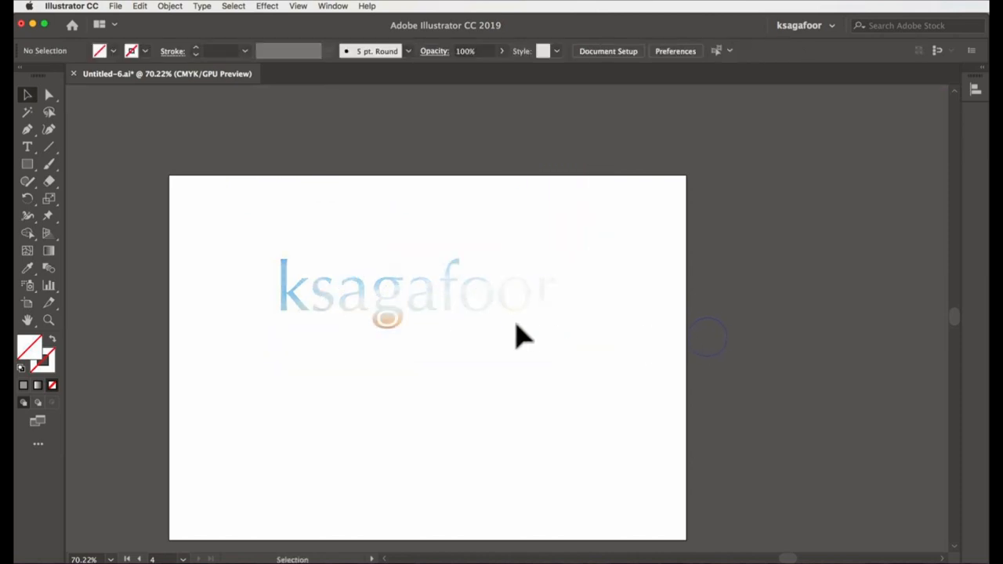
{"action": "left_click", "coordinate": [389, 320]}
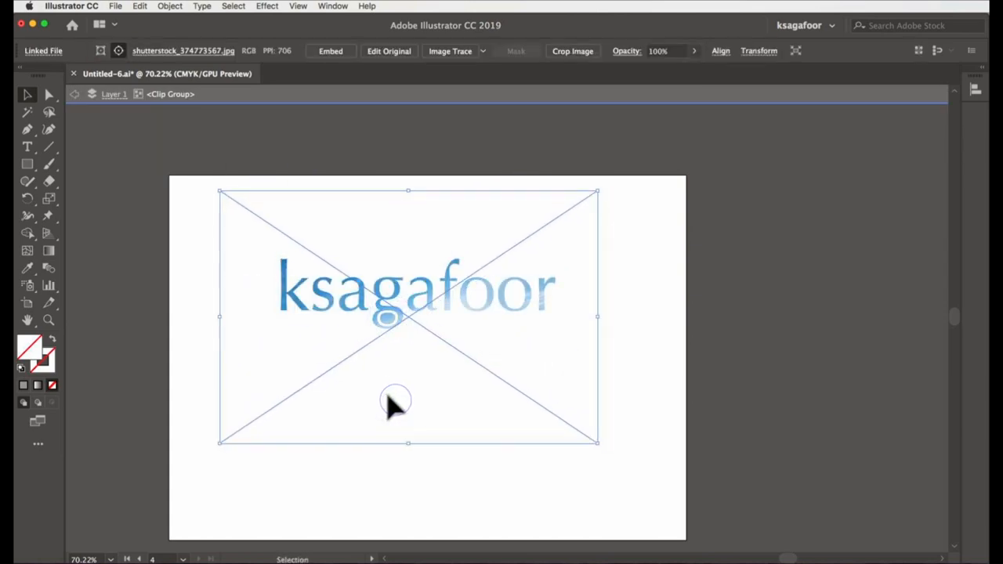
{"action": "left_click_drag", "start_coordinate": [597, 317], "coordinate": [596, 317]}
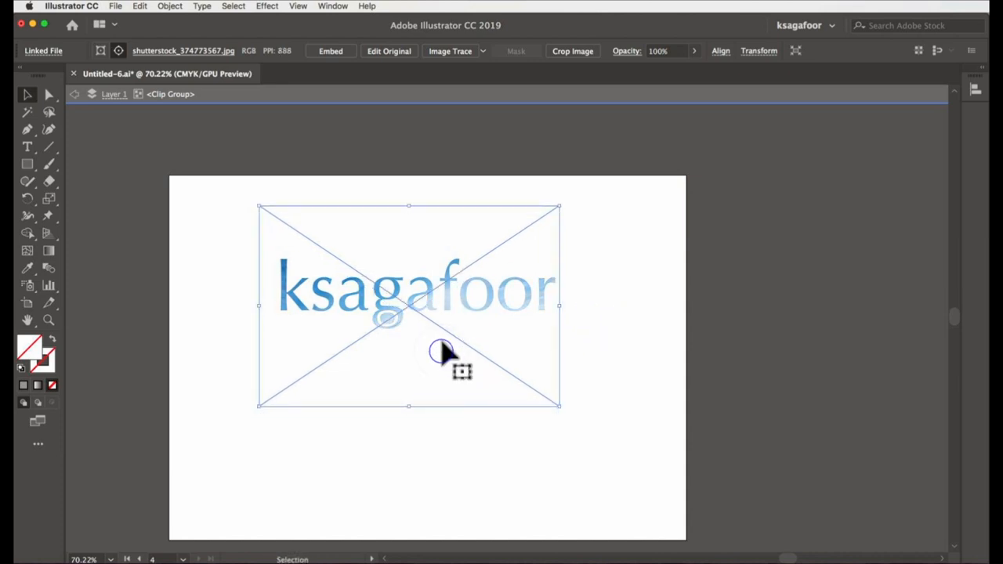
{"action": "left_click_drag", "start_coordinate": [442, 348], "coordinate": [462, 391]}
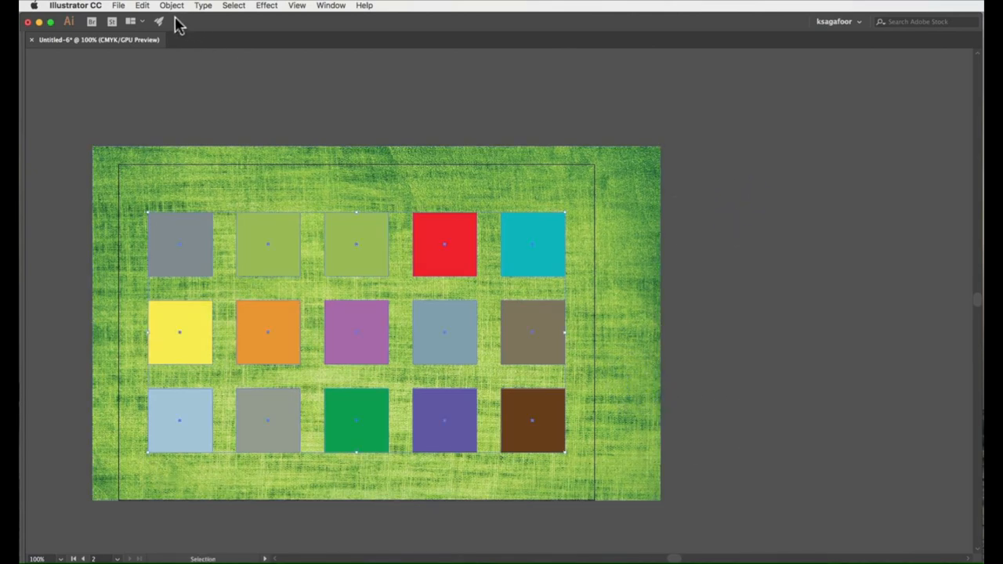
Step: Combine the fifteen coloured squares into one compound path
{"action": "left_click", "coordinate": [170, 6]}
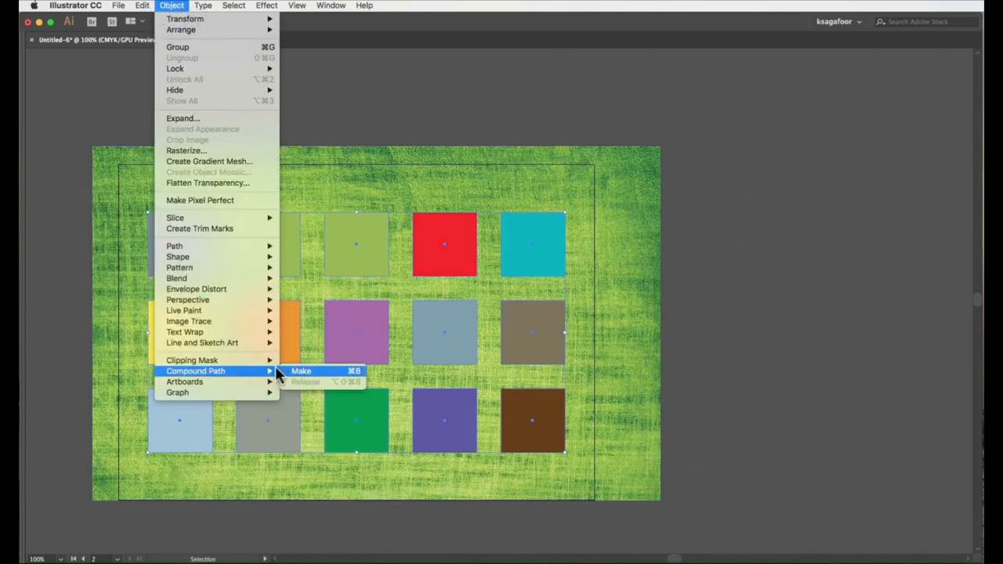
{"action": "mouse_move", "coordinate": [316, 378]}
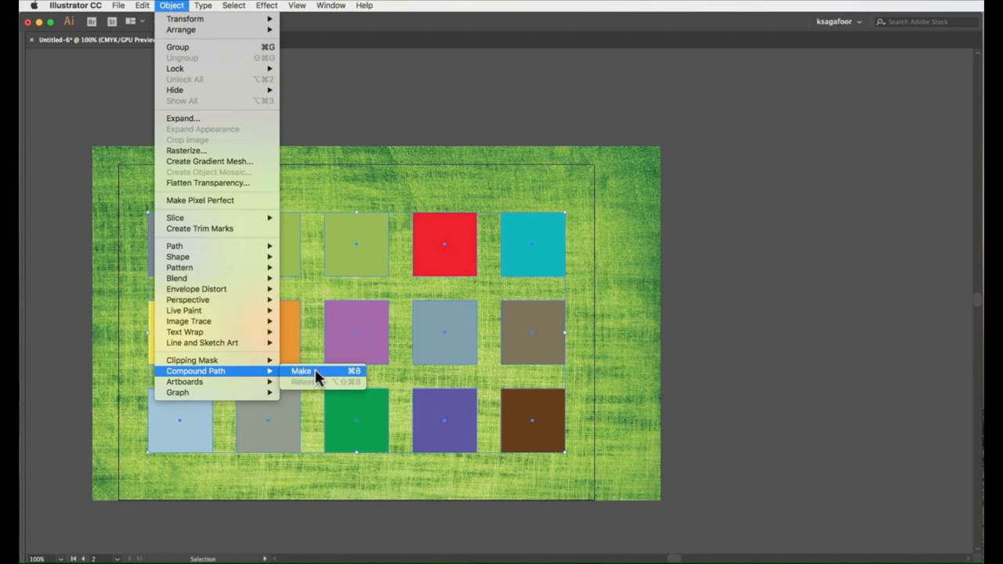
{"action": "left_click", "coordinate": [300, 370]}
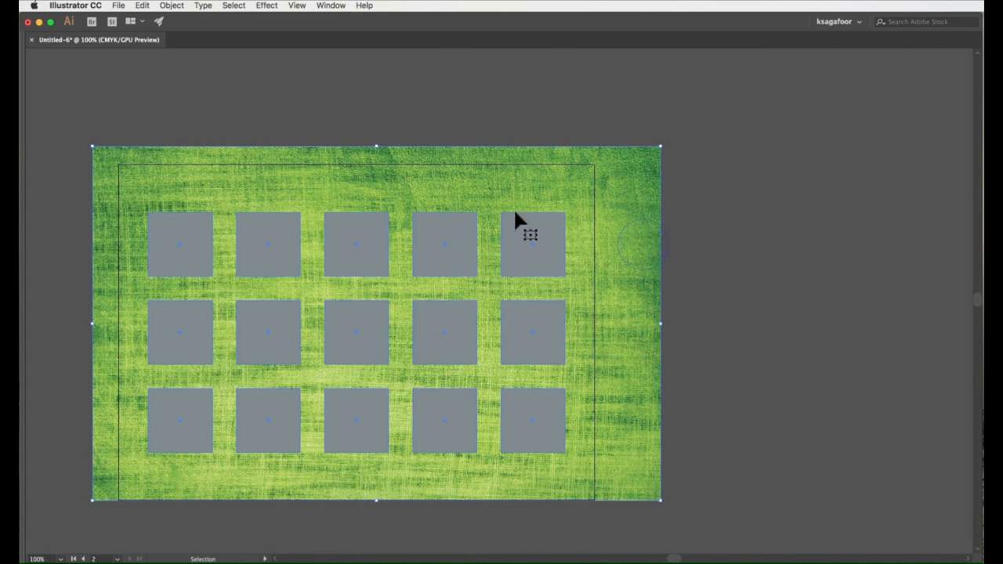
Step: Make a clipping mask so the green texture shows only inside the square grid
{"action": "right_click", "coordinate": [517, 284]}
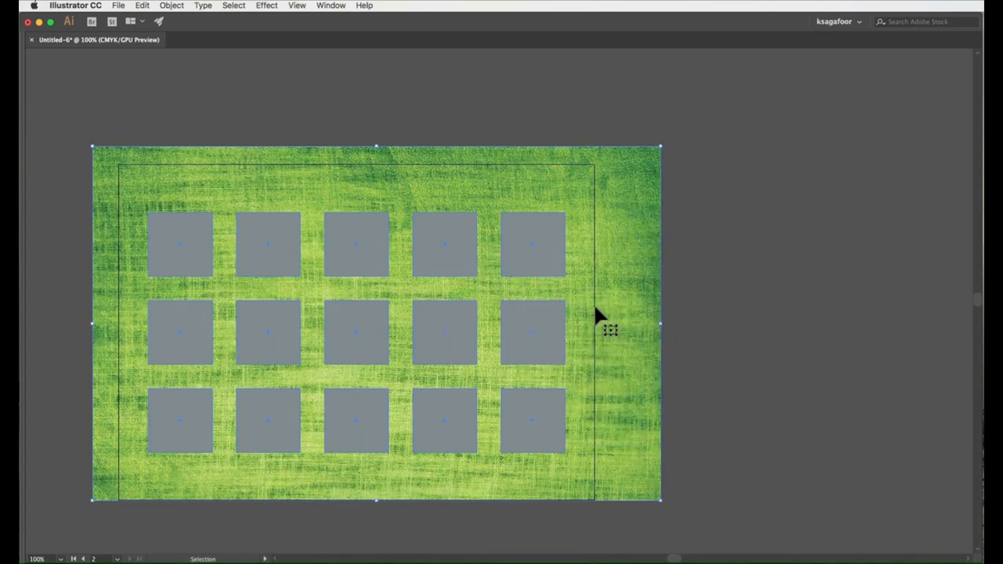
{"action": "right_click", "coordinate": [609, 329]}
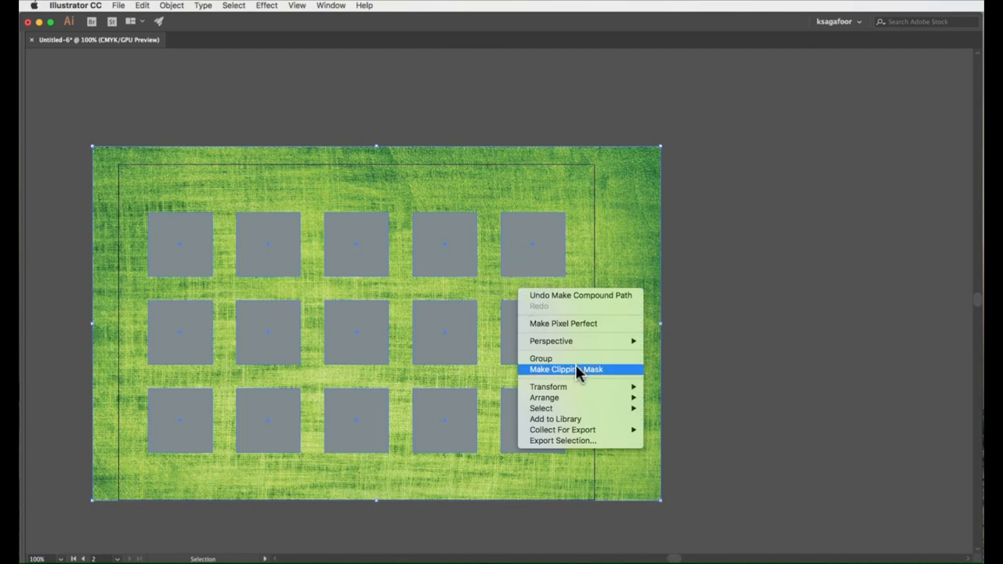
{"action": "left_click", "coordinate": [565, 369]}
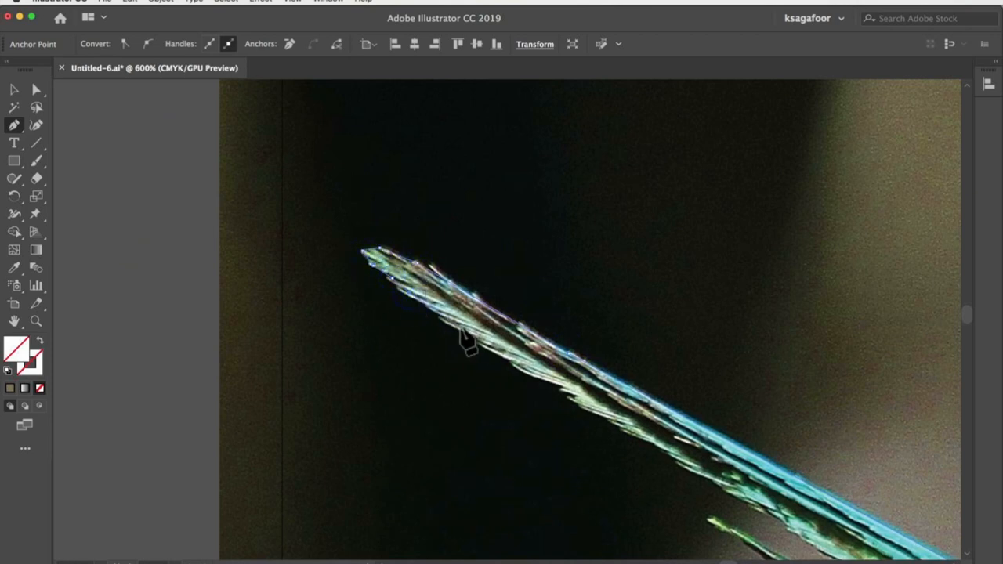
{"action": "mouse_move", "coordinate": [567, 394]}
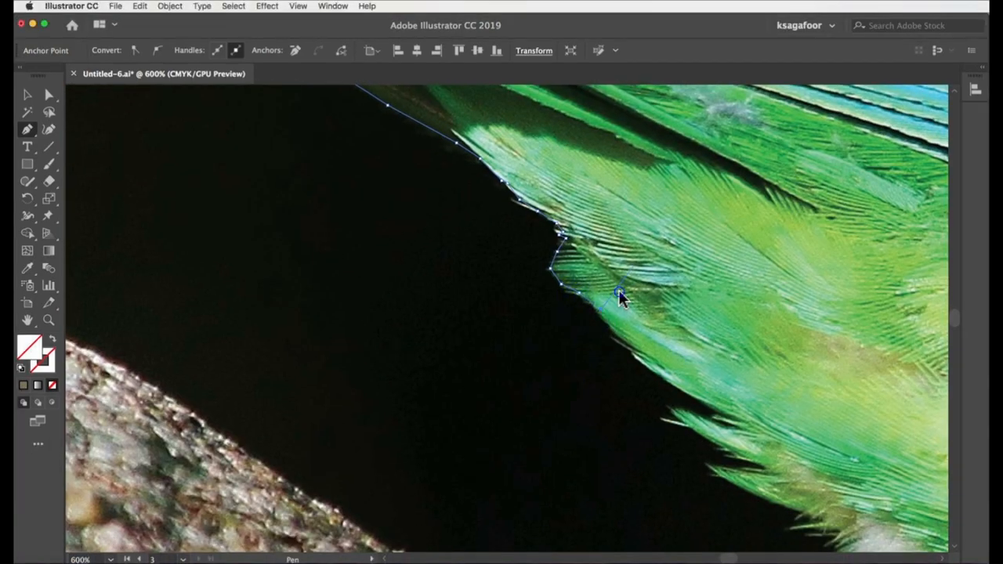
Step: Add another Pen anchor point along the parrot's wing edge
{"action": "left_click", "coordinate": [650, 368]}
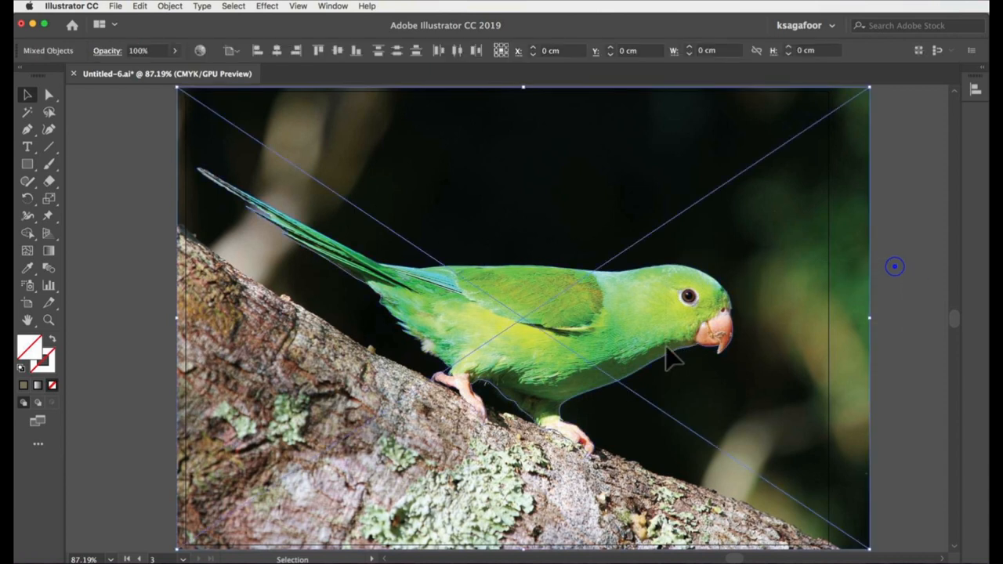
{"action": "left_click", "coordinate": [899, 346]}
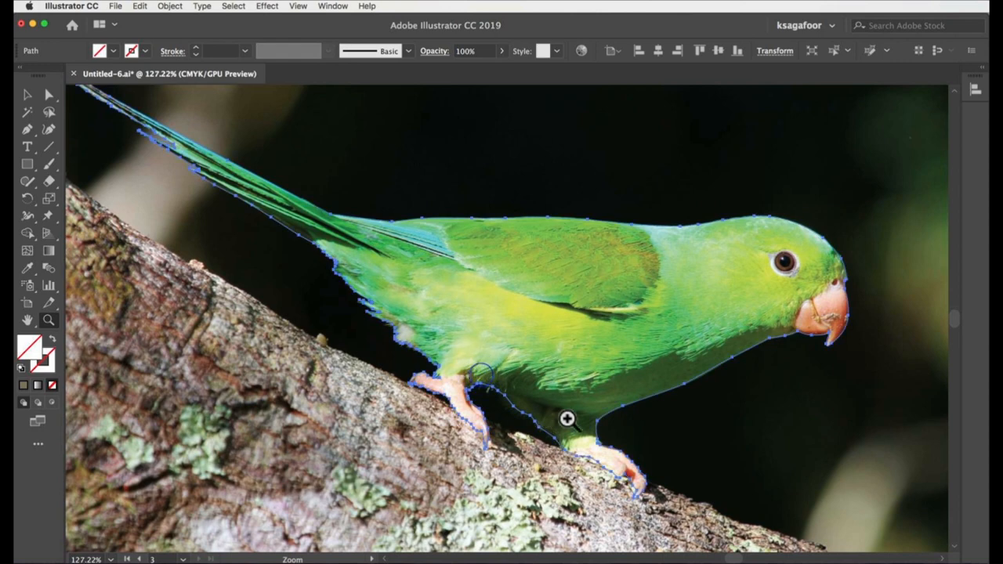
{"action": "left_click", "coordinate": [567, 420]}
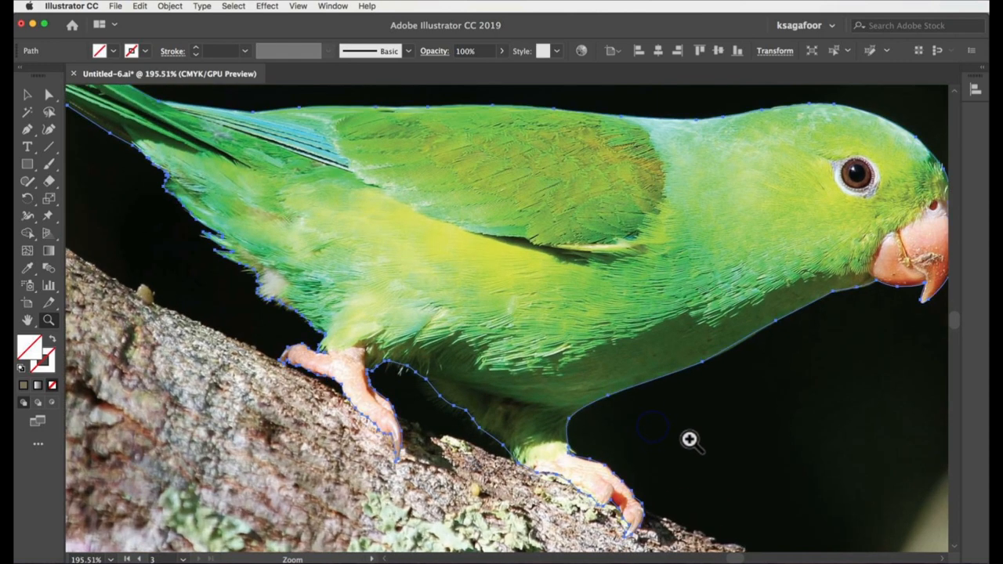
{"action": "left_click", "coordinate": [655, 439]}
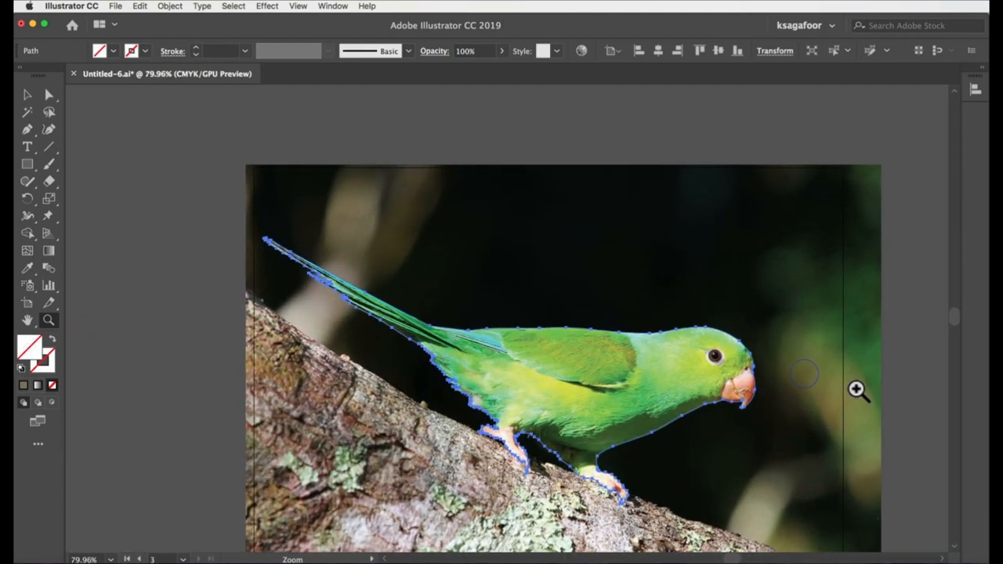
{"action": "mouse_move", "coordinate": [812, 388]}
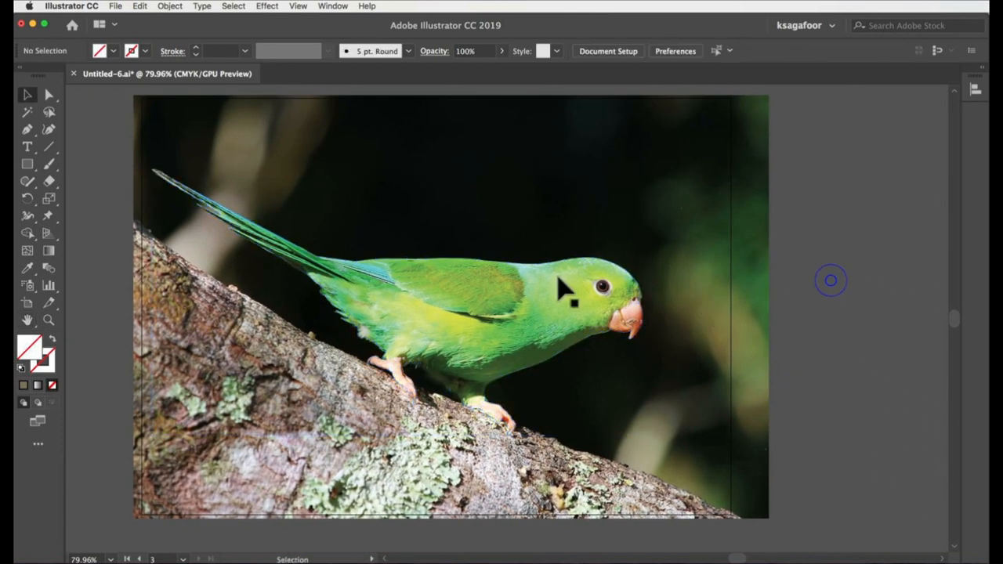
{"action": "mouse_move", "coordinate": [799, 300]}
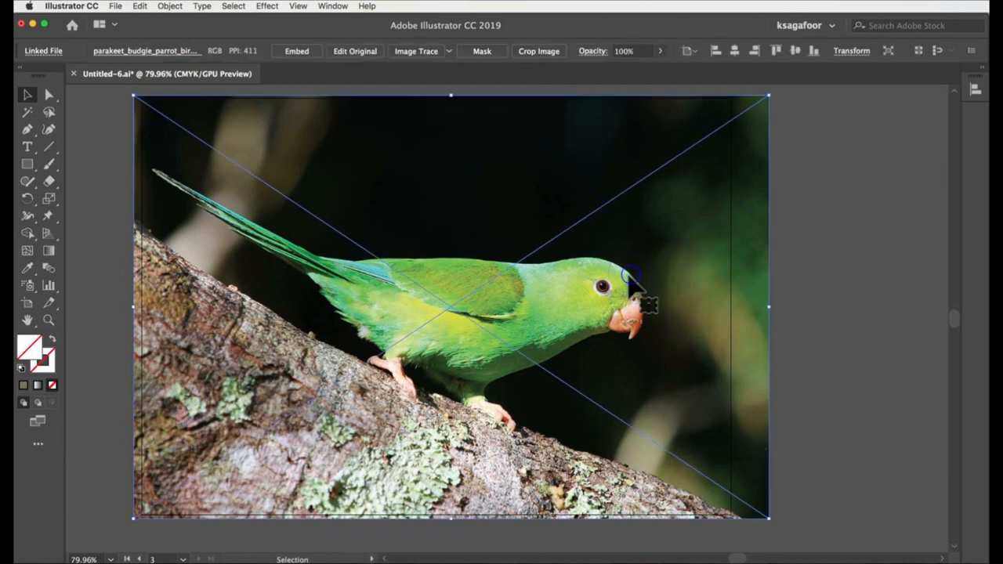
Step: Clip the photo to the traced parrot outline and inspect the cut-out on the brown background
{"action": "key", "text": "Tab"}
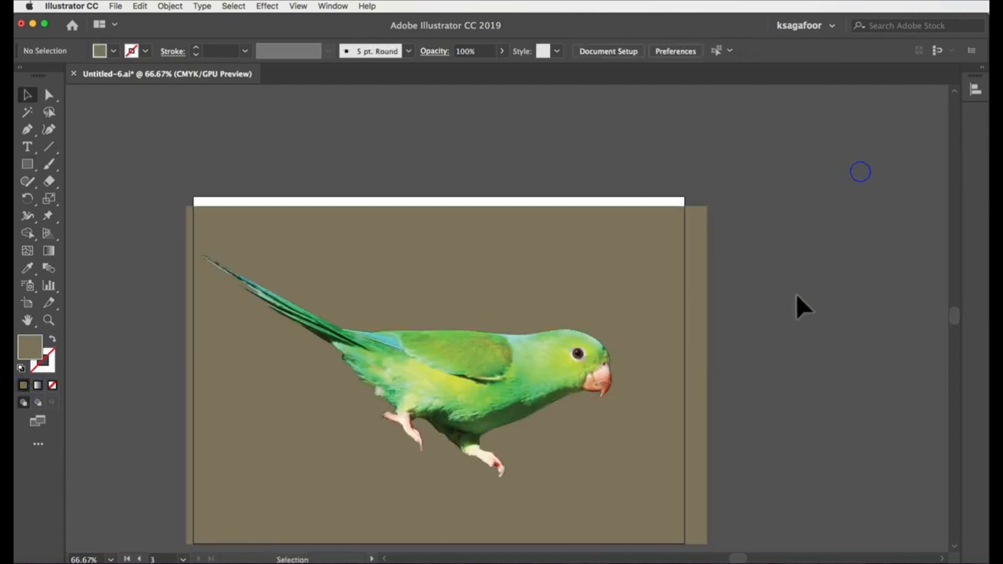
{"action": "left_click", "coordinate": [502, 363]}
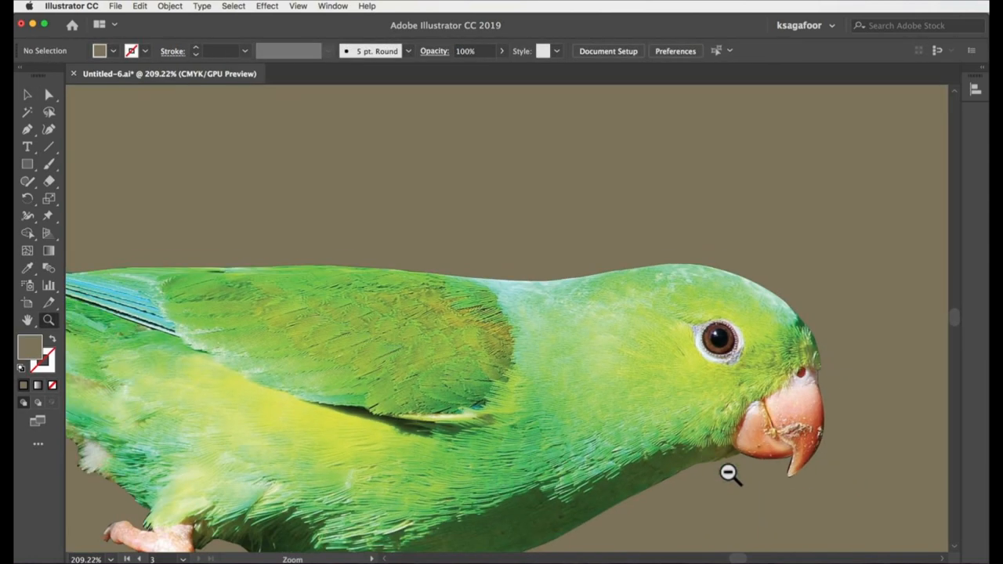
{"action": "left_click", "coordinate": [728, 474]}
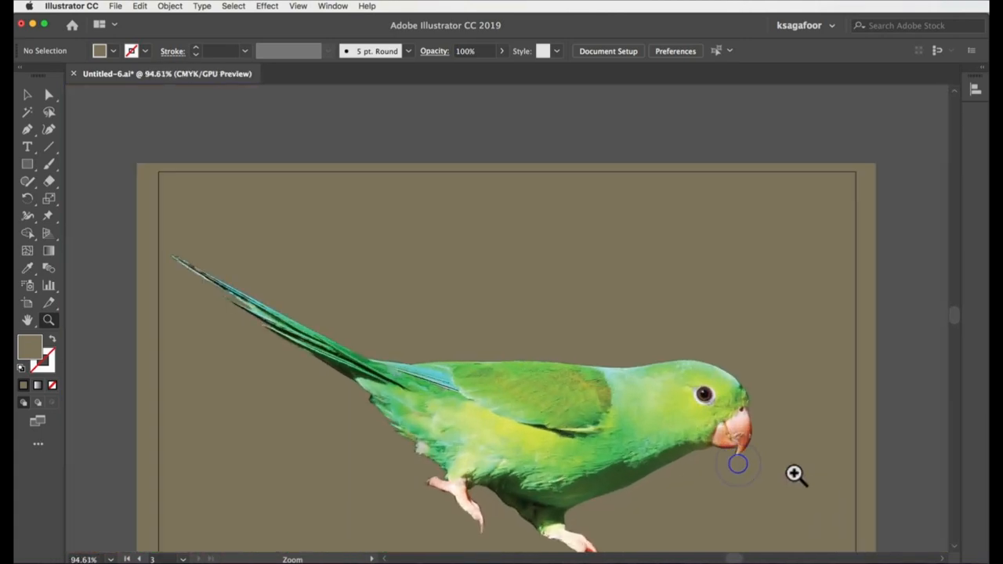